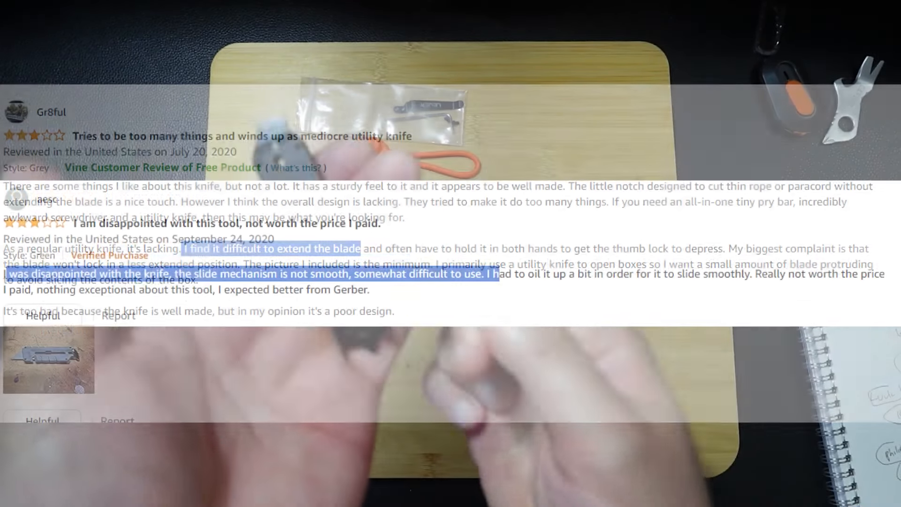
scroll(down, 3)
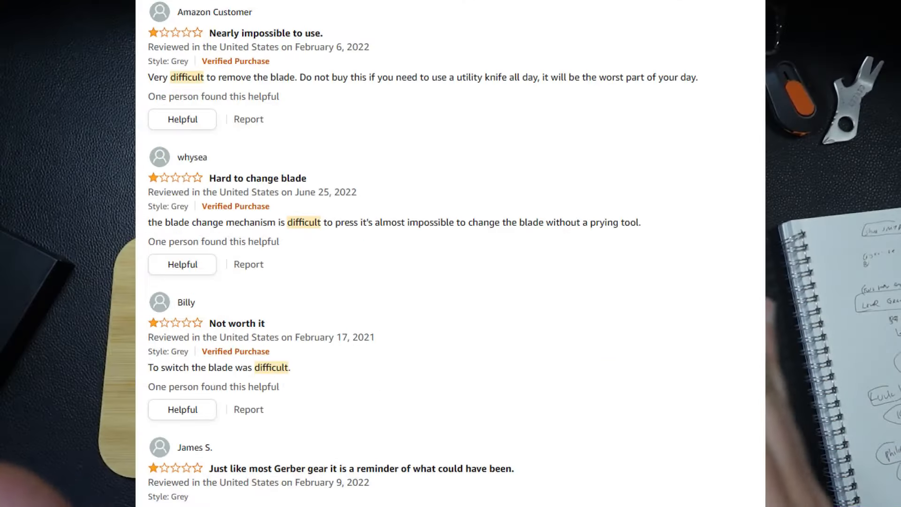